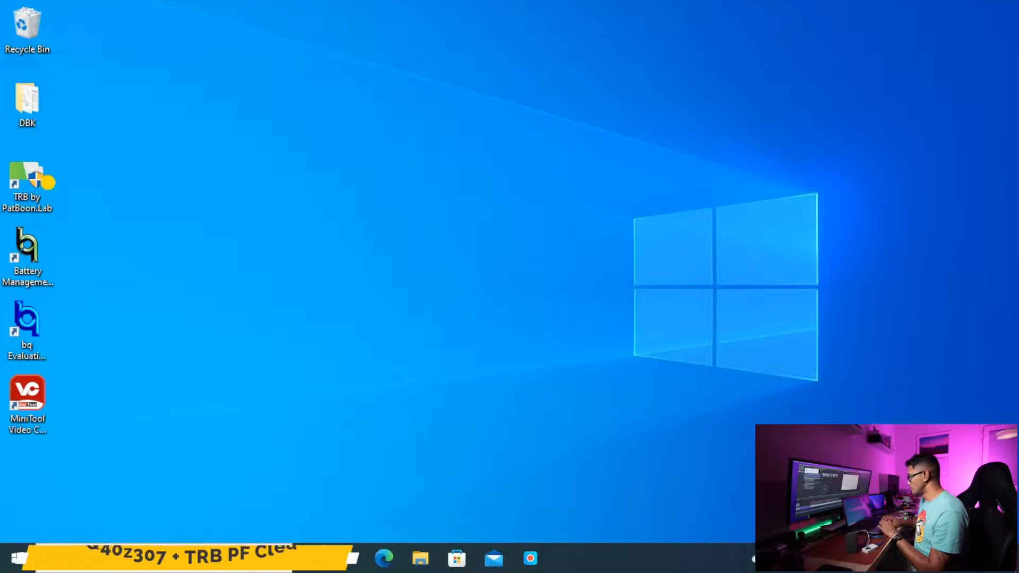
# Launch TRB from the desktop and enable live reading of the bq40z307 pack
pyautogui.click(27, 182)
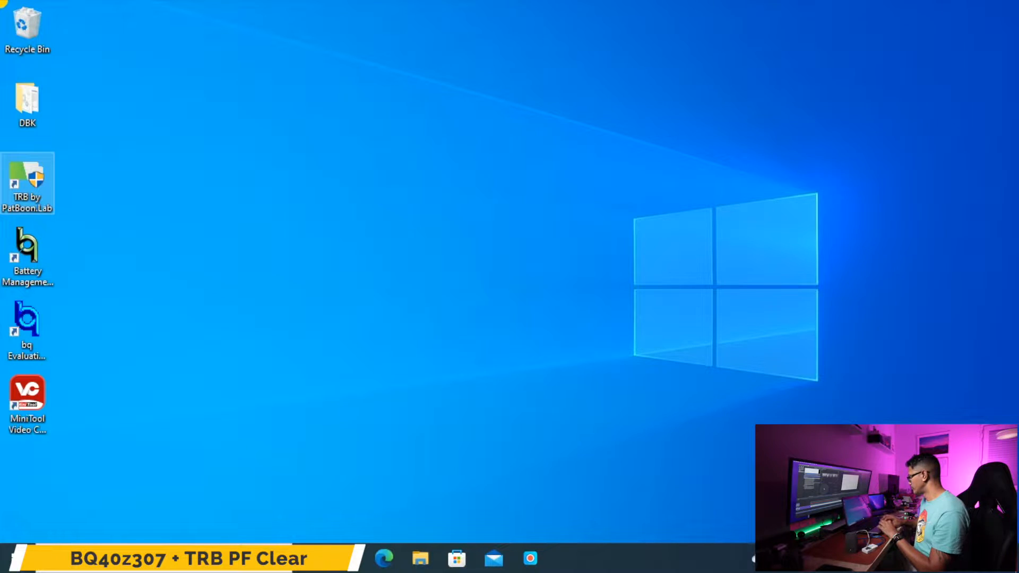
pyautogui.click(630, 417)
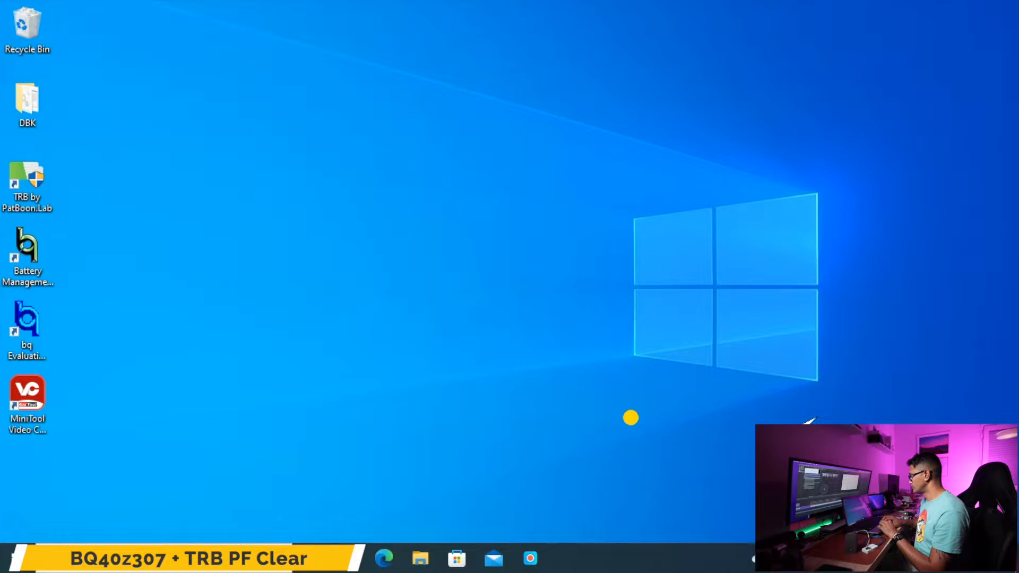
pyautogui.doubleClick(26, 187)
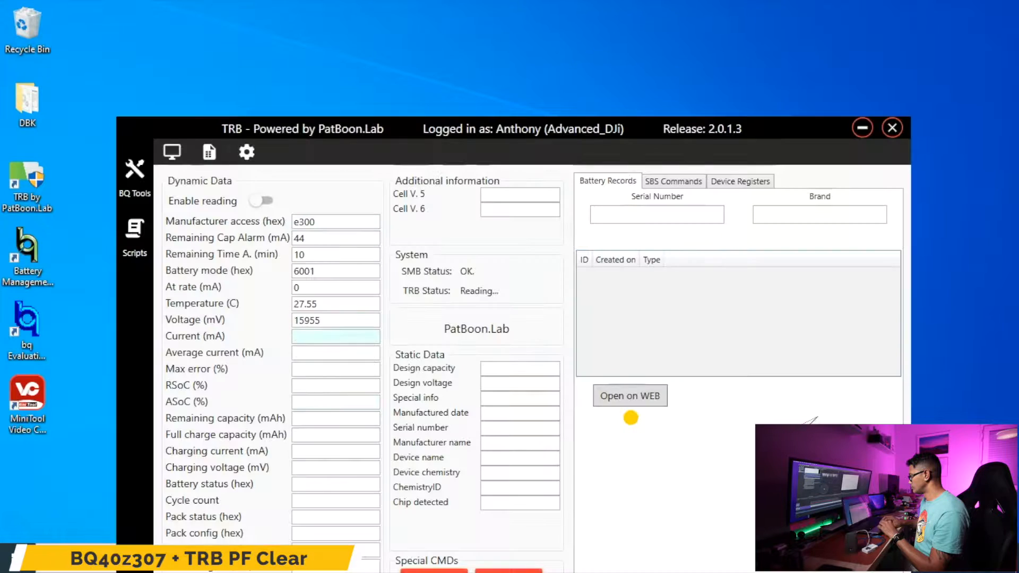
pyautogui.click(259, 201)
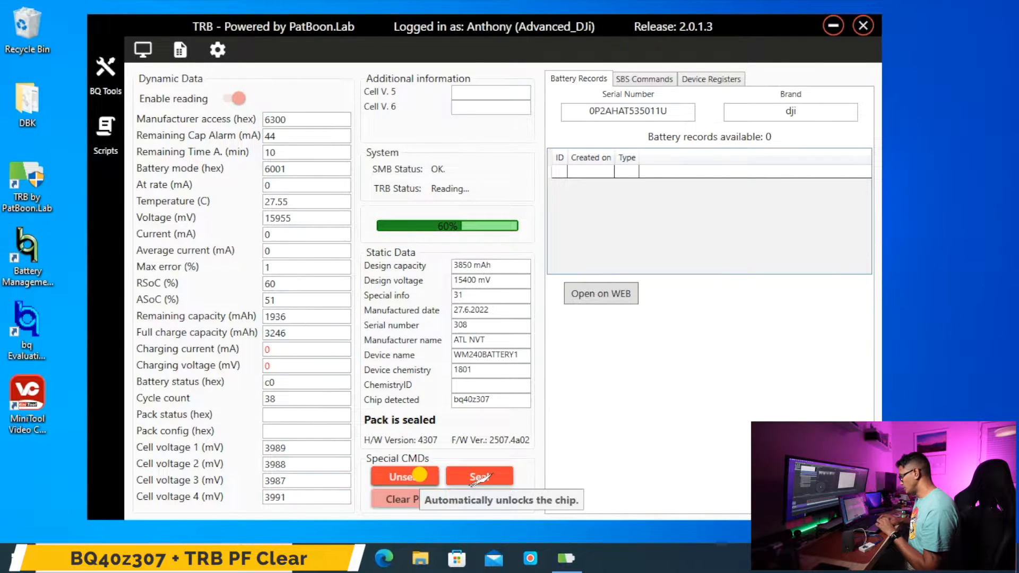
# Run the Unseal special command until TRB Status reports the pack Unsealed
pyautogui.click(403, 476)
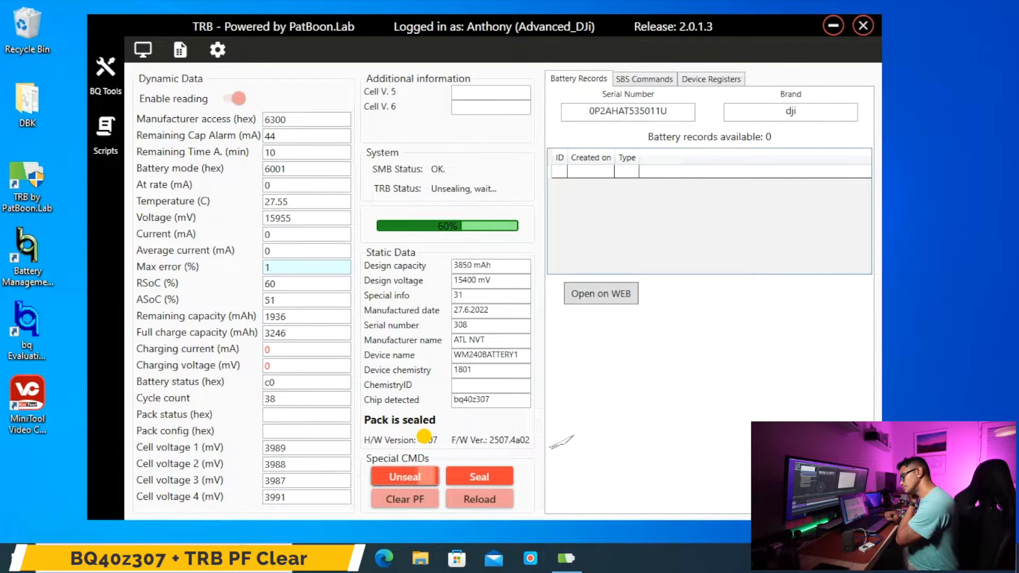
pyautogui.click(403, 477)
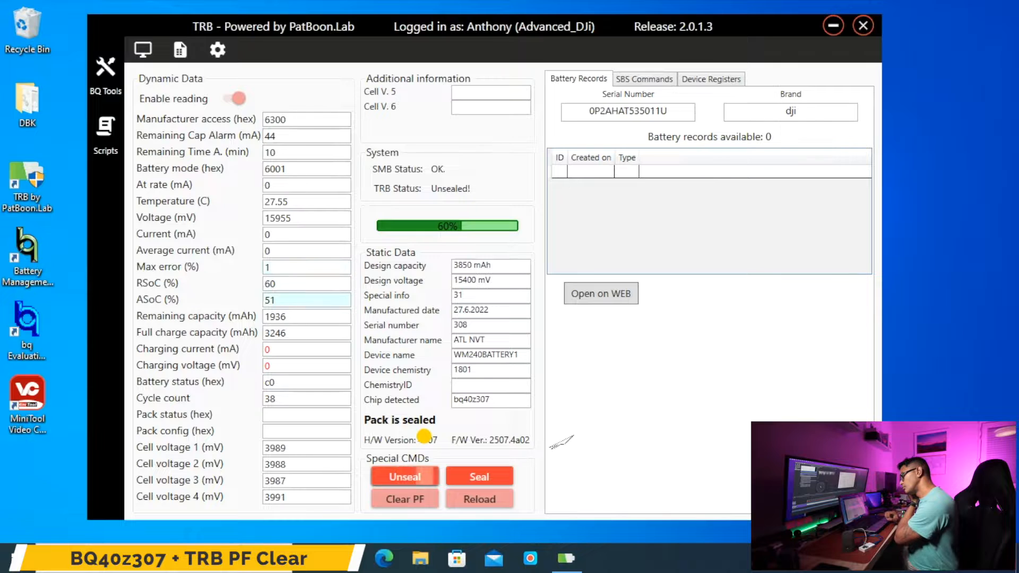
pyautogui.click(403, 476)
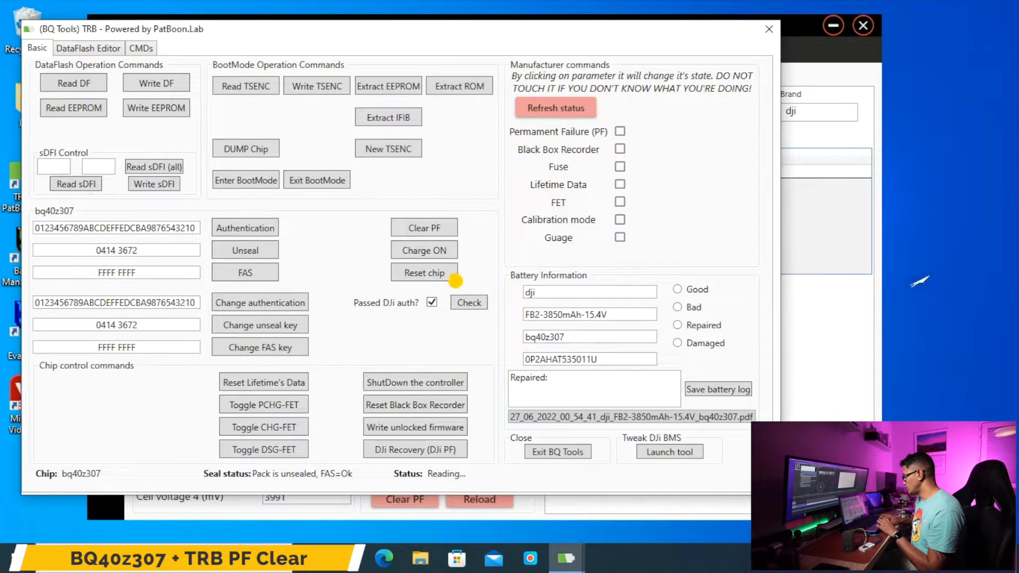
pyautogui.moveTo(250, 482)
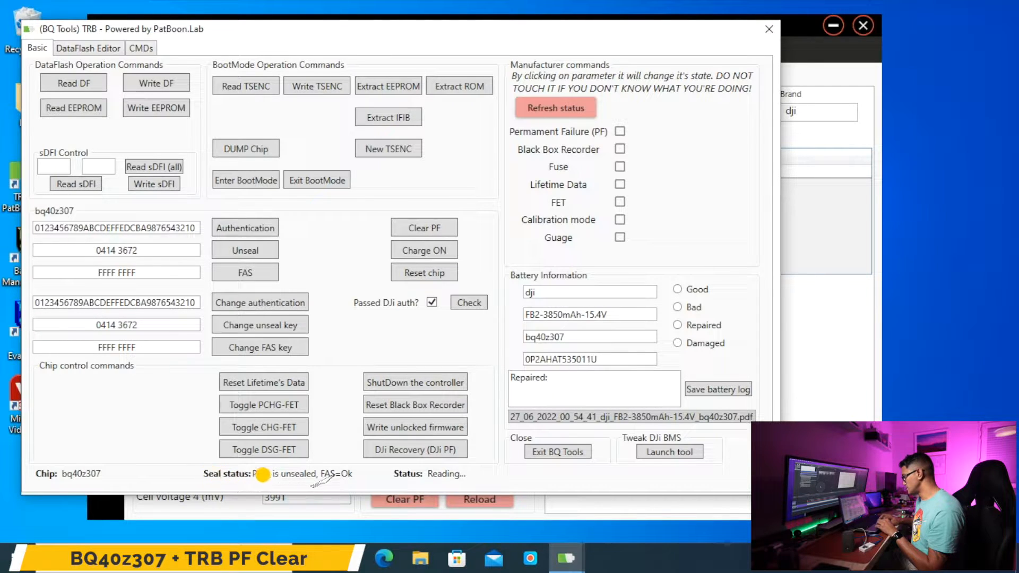
pyautogui.moveTo(394, 473)
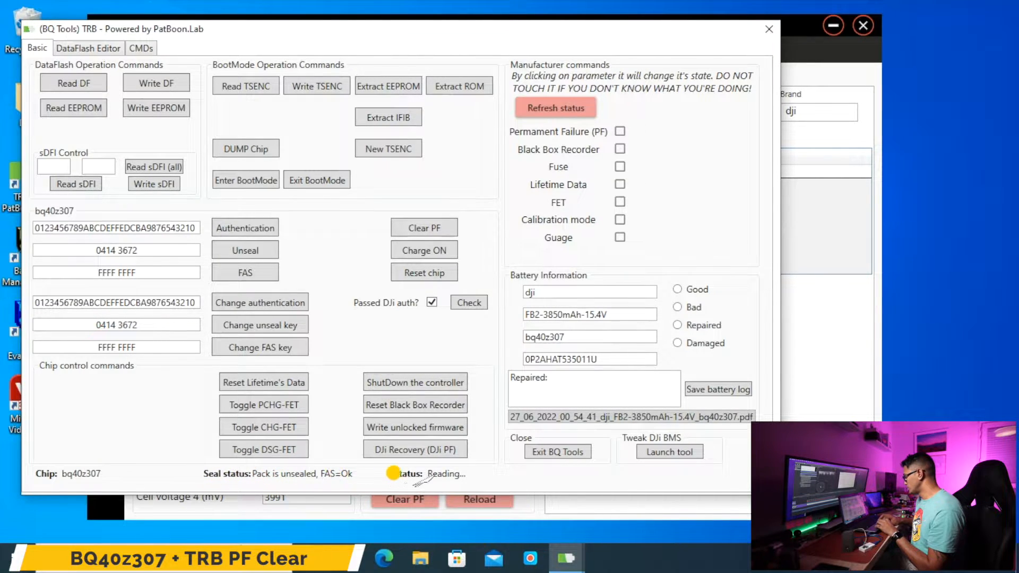
pyautogui.moveTo(415, 449)
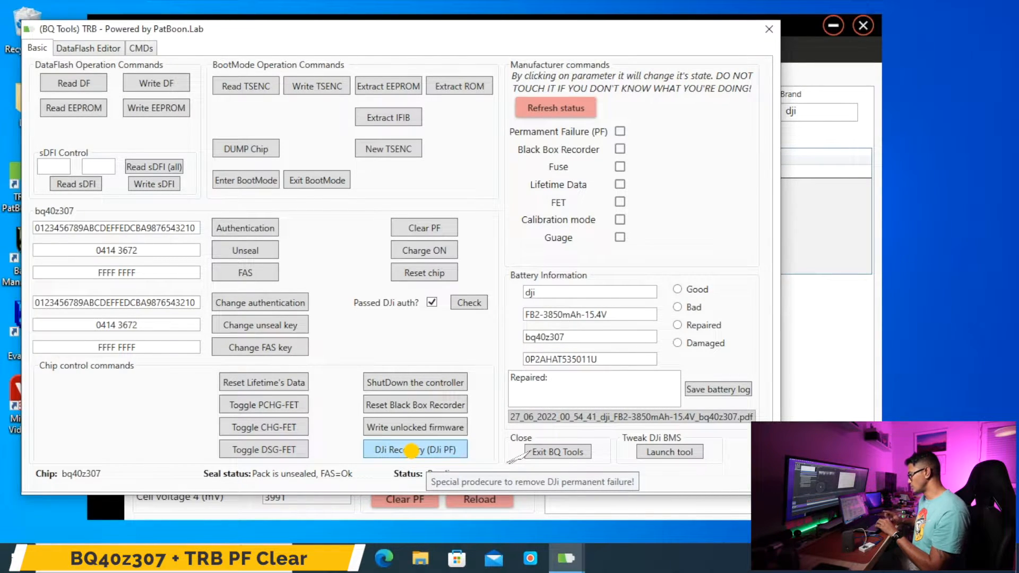
# Run DJi Recovery (DJi PF) repeatedly, answering No to the UnSeal prompt
pyautogui.click(415, 448)
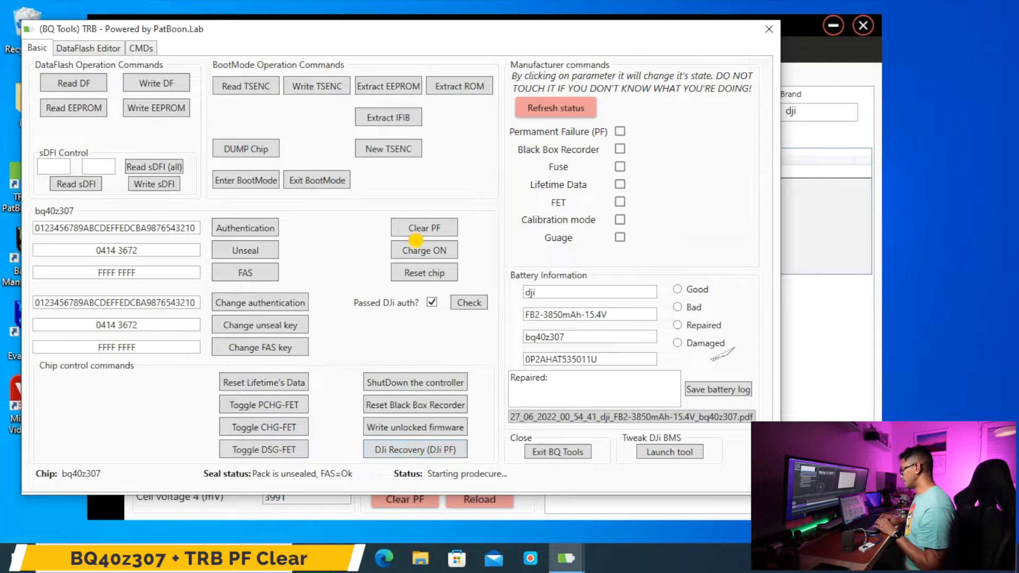
pyautogui.click(414, 426)
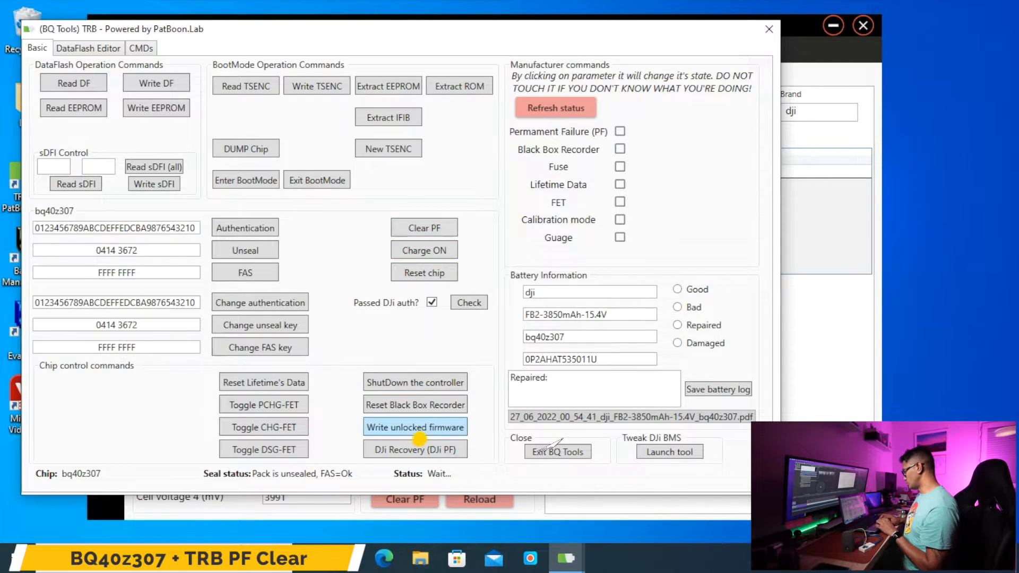
pyautogui.click(414, 448)
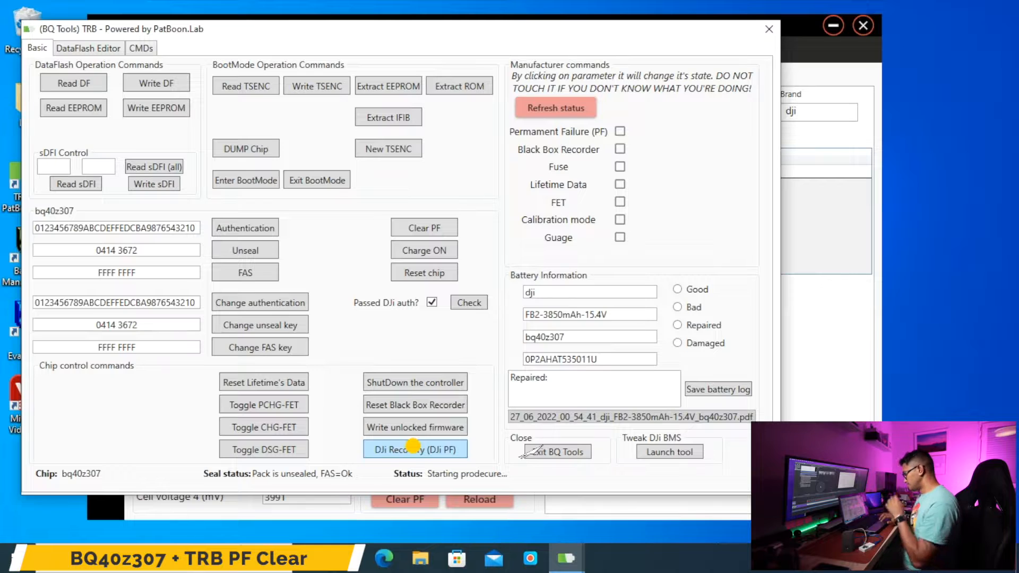
pyautogui.click(415, 448)
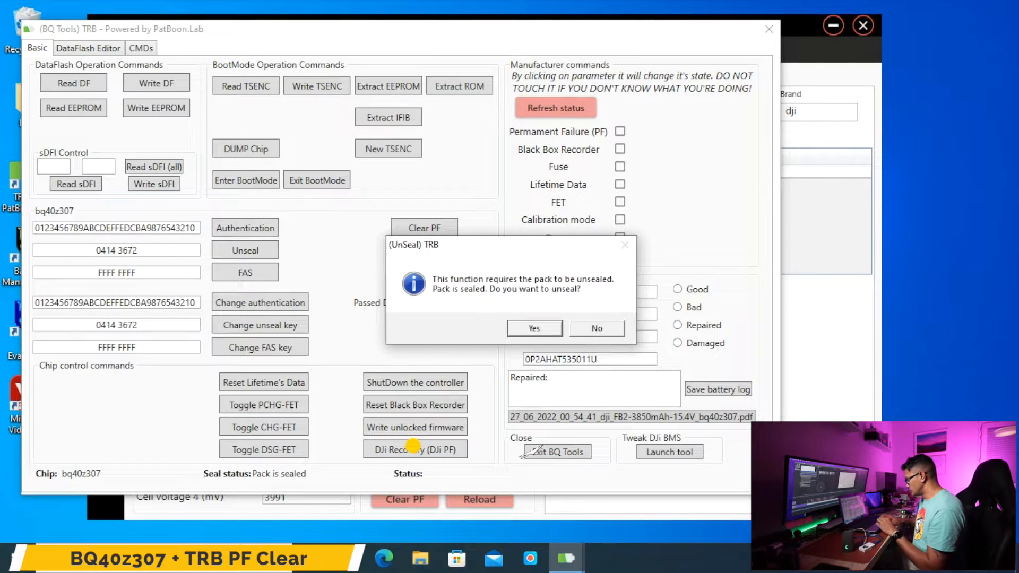
pyautogui.moveTo(568, 327)
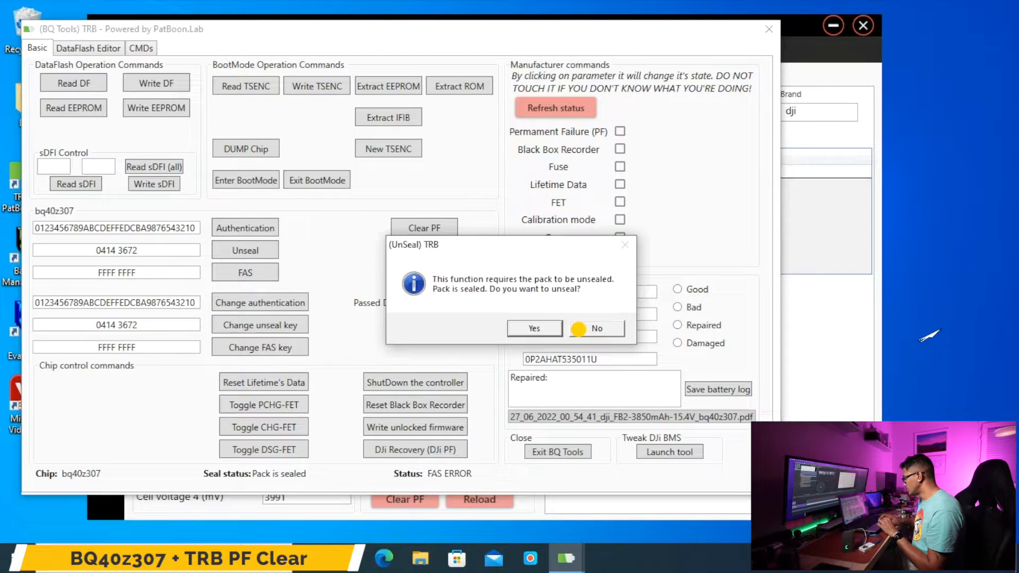
pyautogui.click(596, 328)
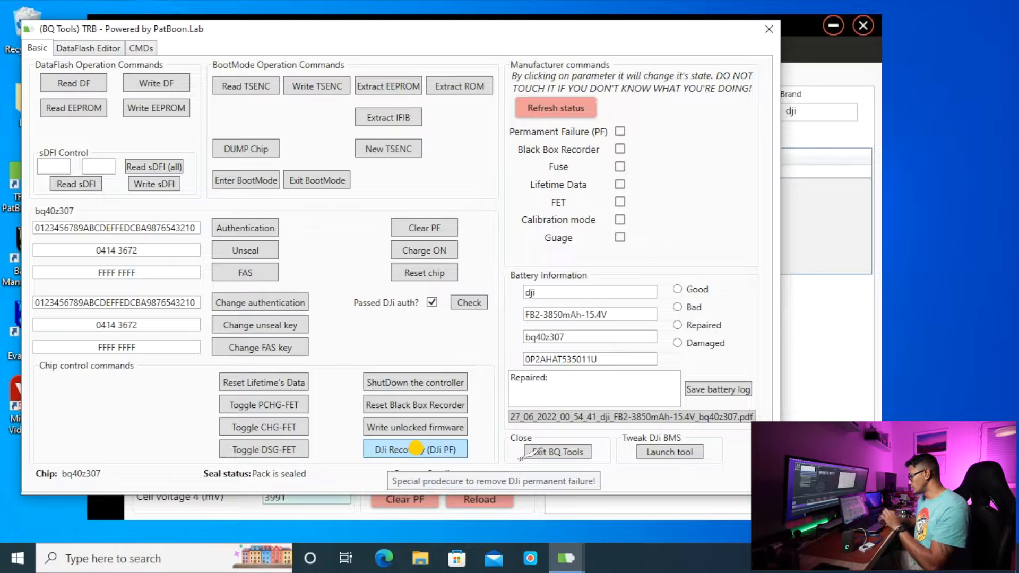
pyautogui.click(415, 448)
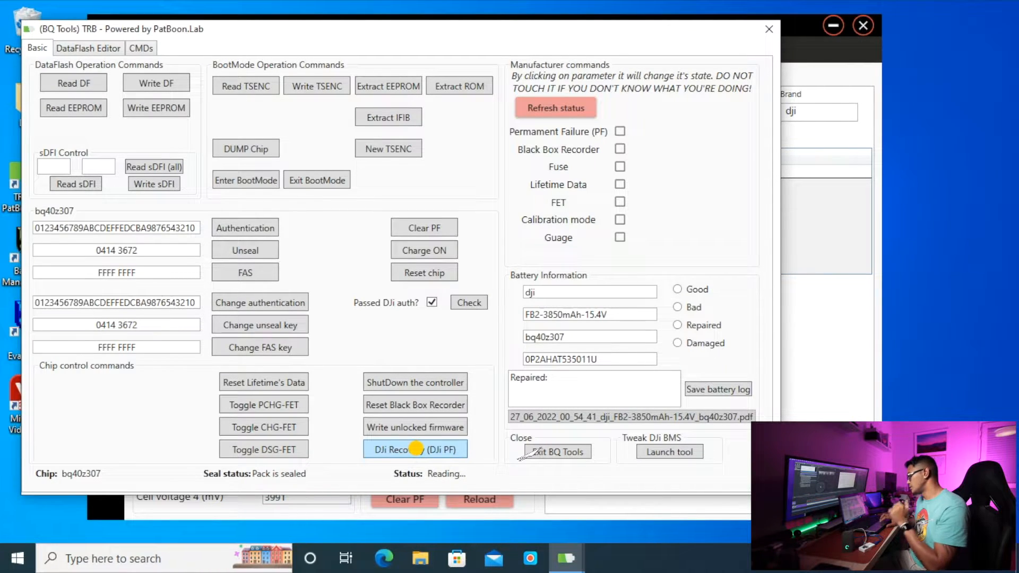
pyautogui.moveTo(379, 211)
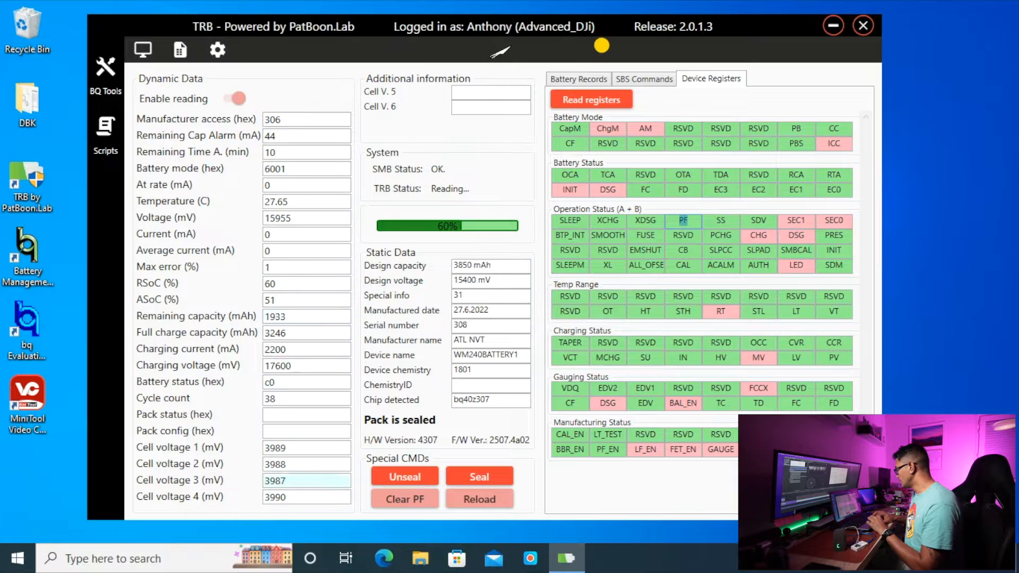
# Show the Battery Records tab for pack 0P2AHAT535011U, which lists zero records
pyautogui.click(577, 78)
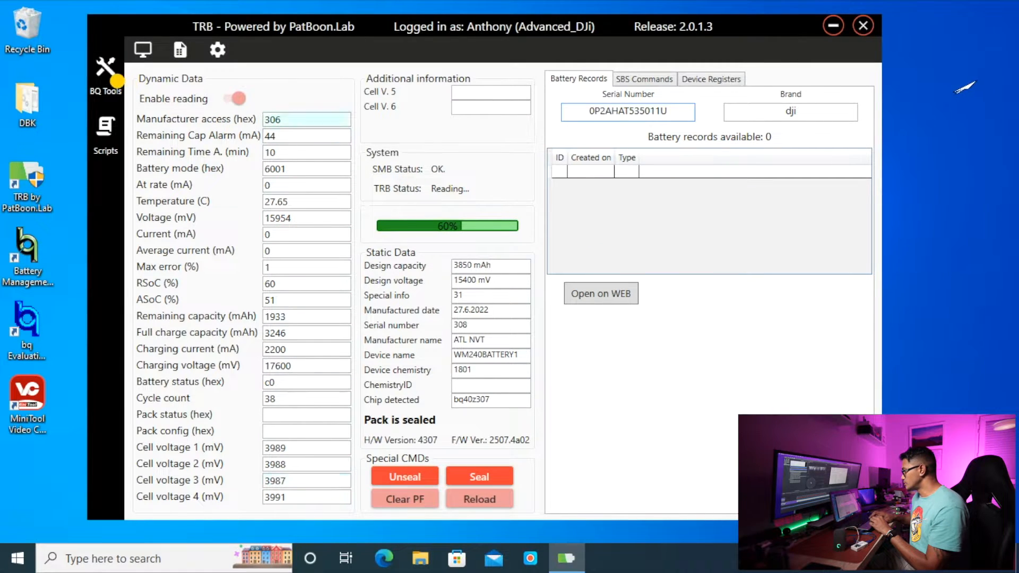
pyautogui.moveTo(105, 72)
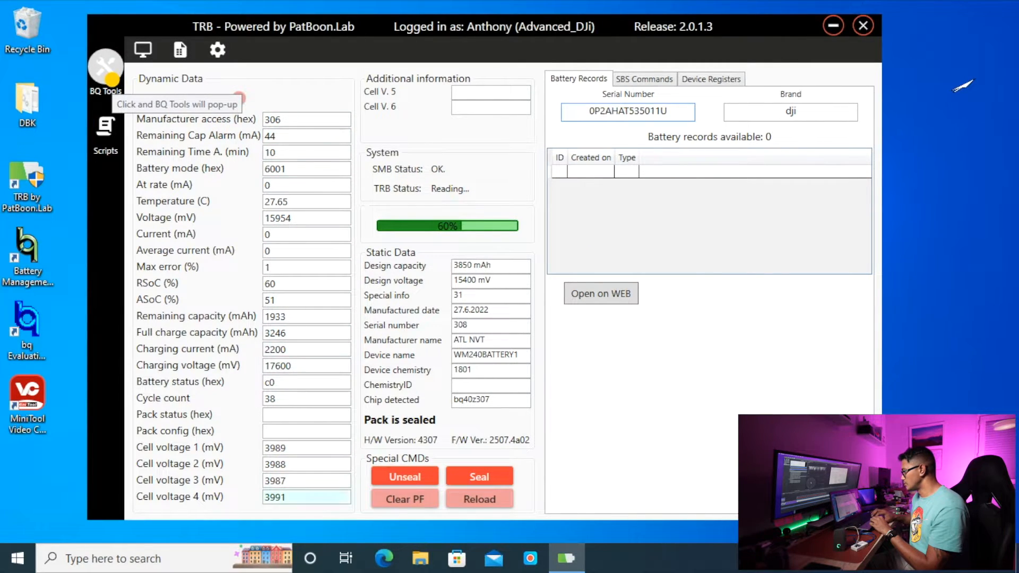
# In BQ Tools, enter the repair note 'Repaired: All ok battery chanded cali pf gone' and dismiss the condition warning
pyautogui.click(105, 67)
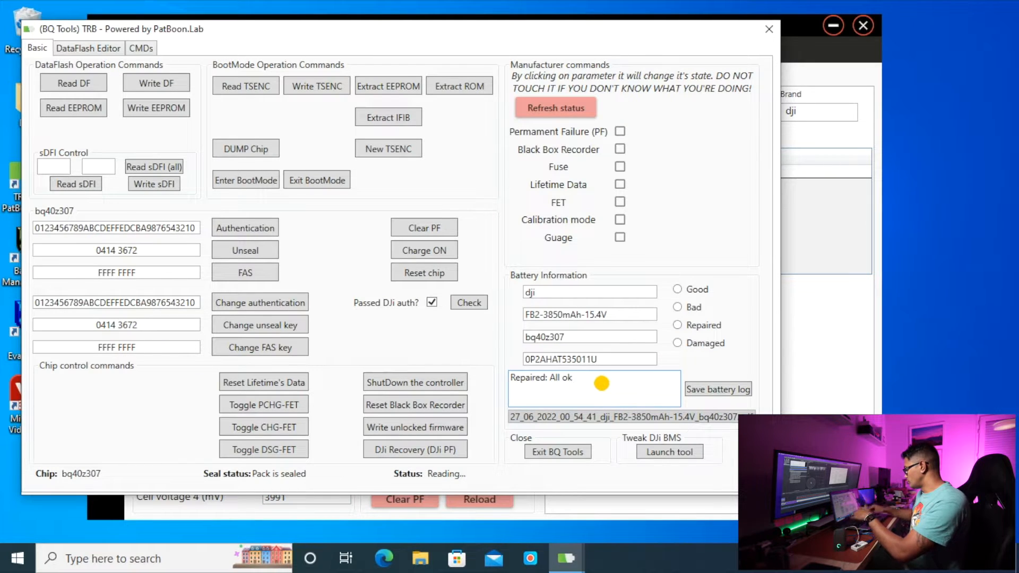
pyautogui.write('battery chand')
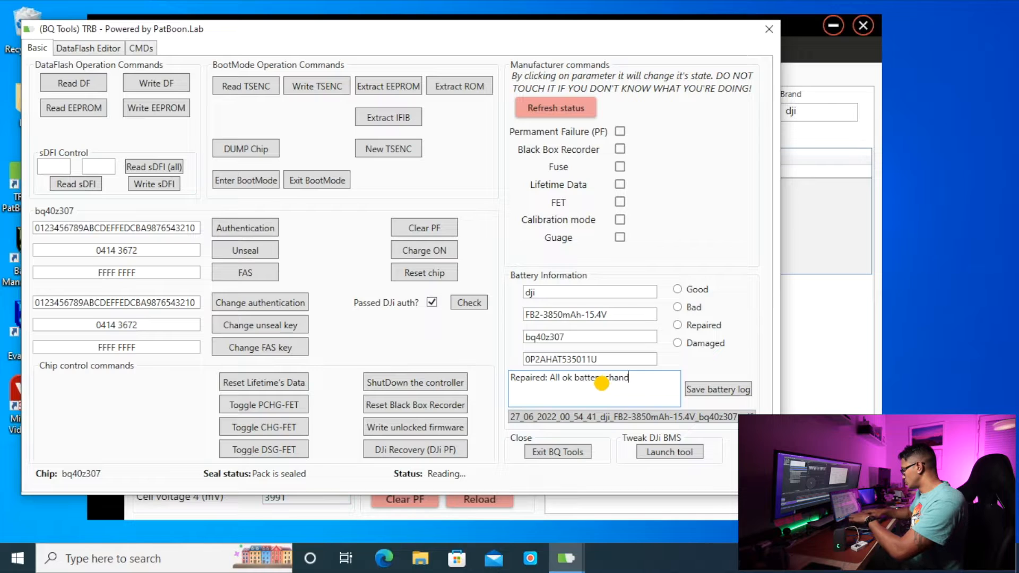
pyautogui.write('ed')
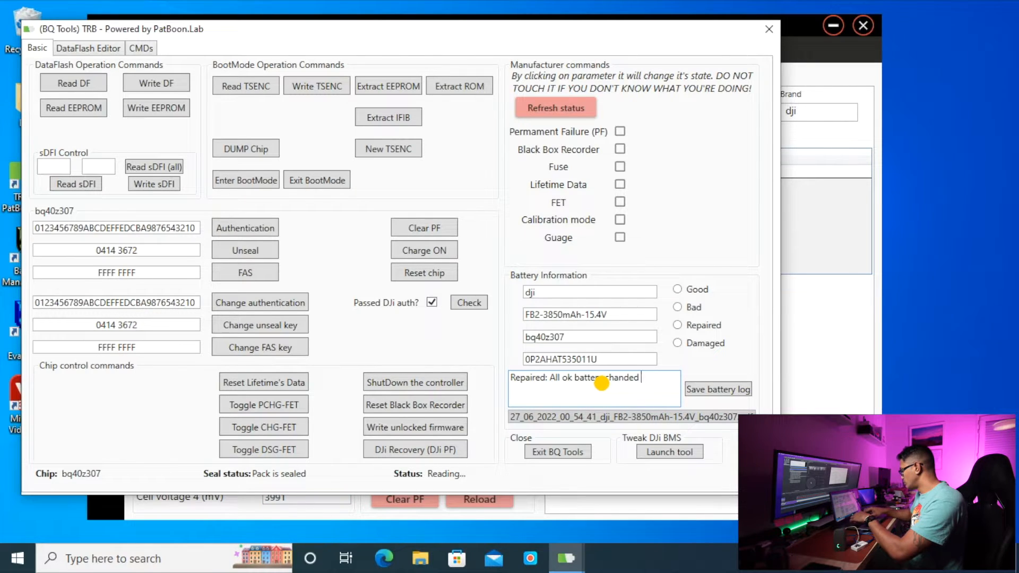
pyautogui.write('cali pf gone')
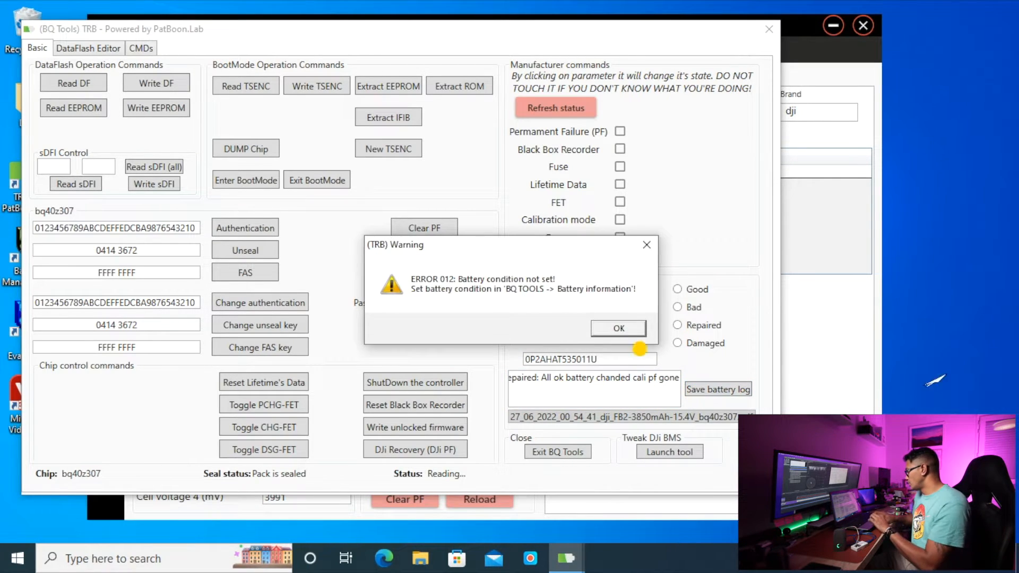
pyautogui.click(617, 327)
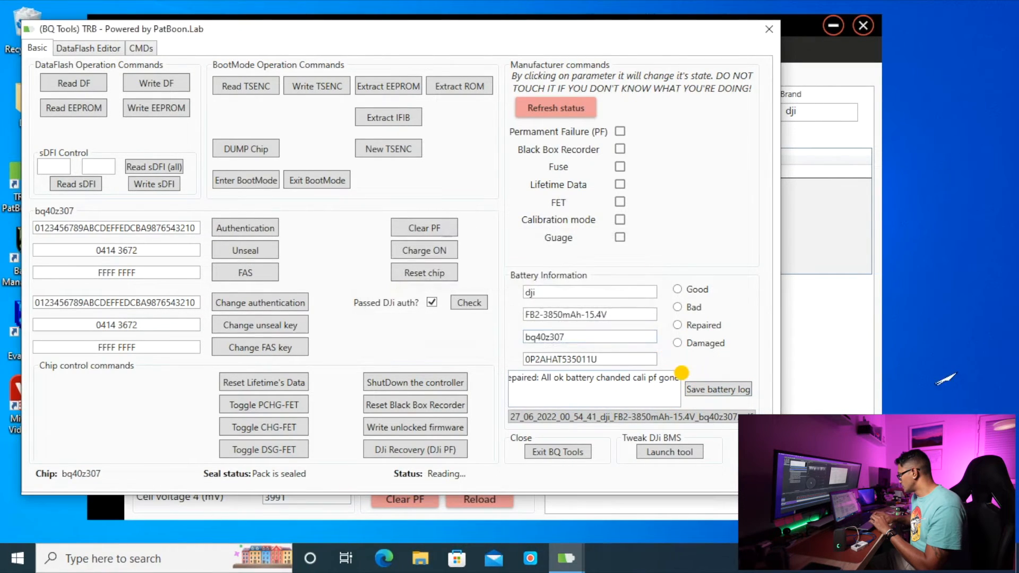
pyautogui.click(677, 289)
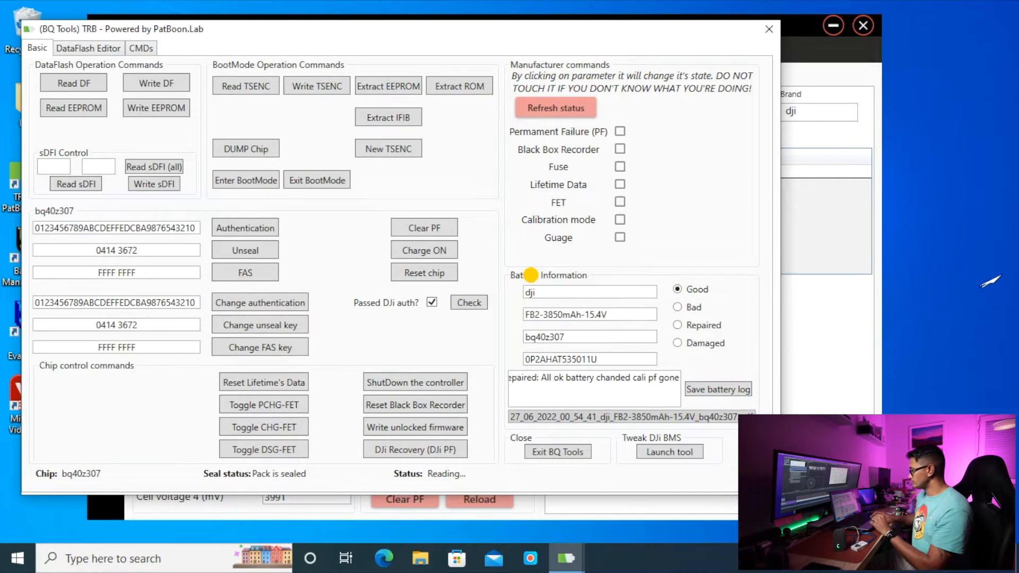
# Set the battery condition to Good and save the repair log PDF
pyautogui.click(717, 388)
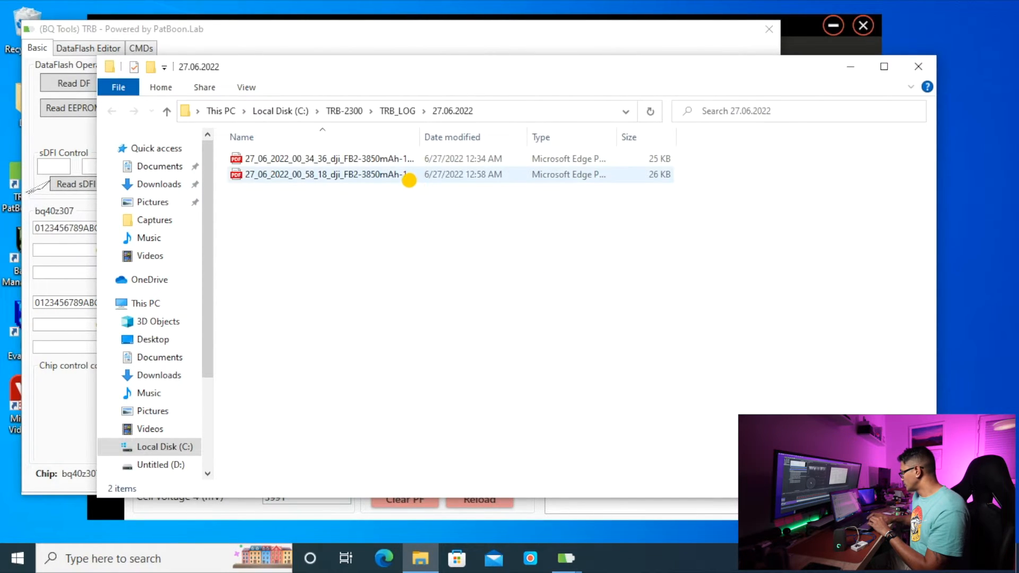
# Open the 27_06_2022_00_58_18 repair-log PDF from TRB_LOG\27.06.2022
pyautogui.doubleClick(323, 174)
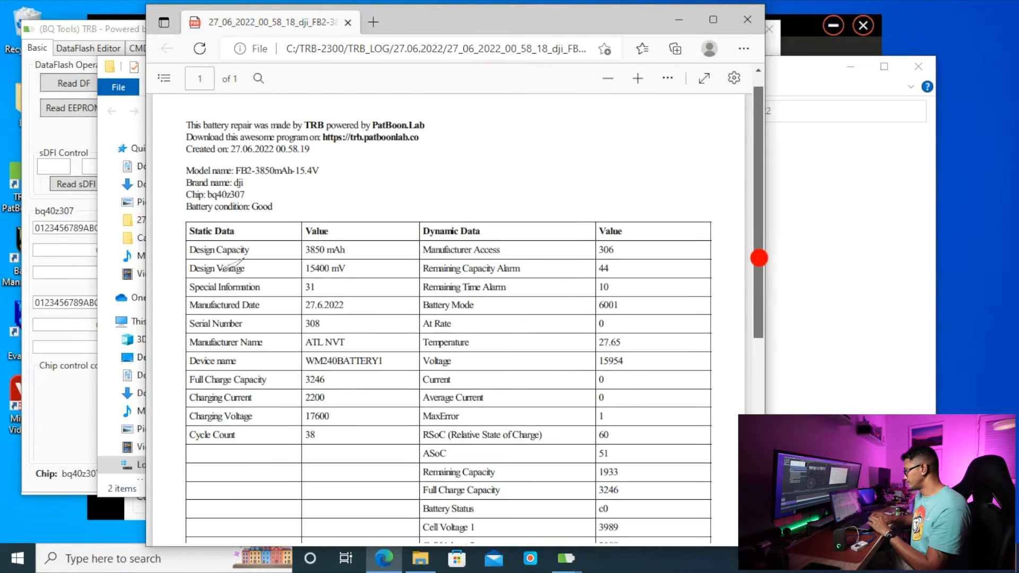
# Scroll the report to its Additional information repair note and back, then close Edge
pyautogui.scroll(-3)
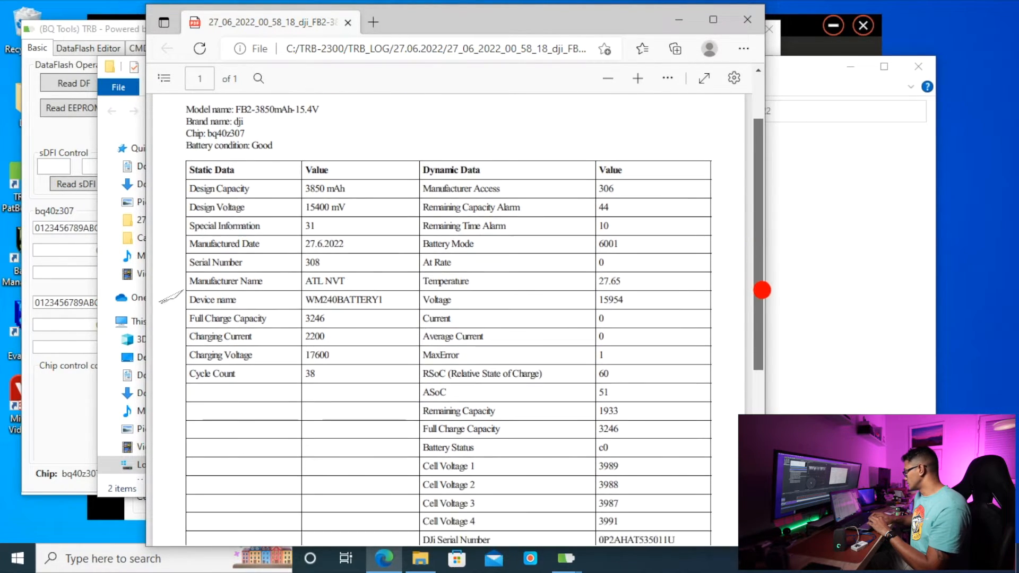
pyautogui.scroll(-3)
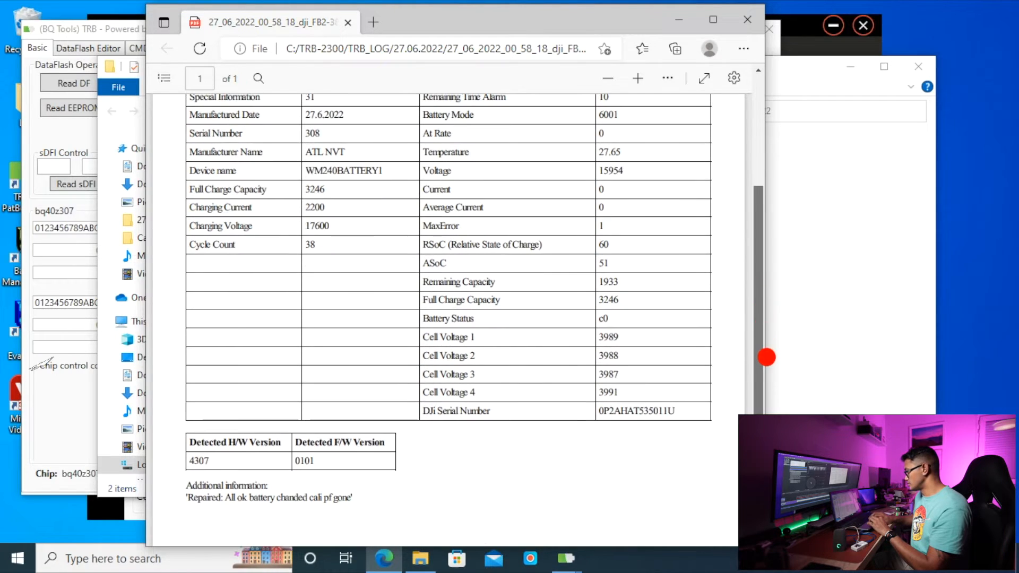
pyautogui.scroll(-3)
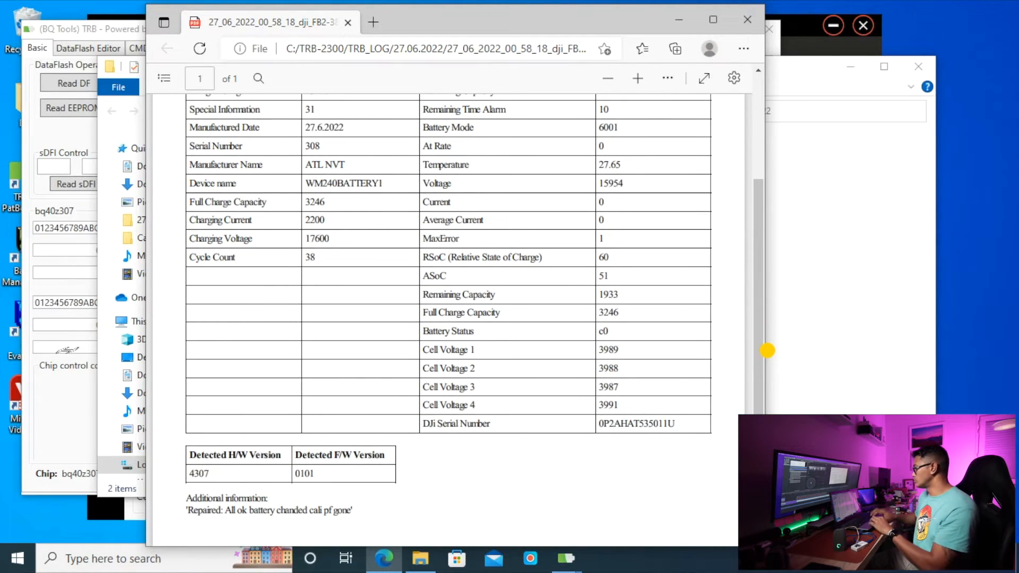
pyautogui.scroll(3)
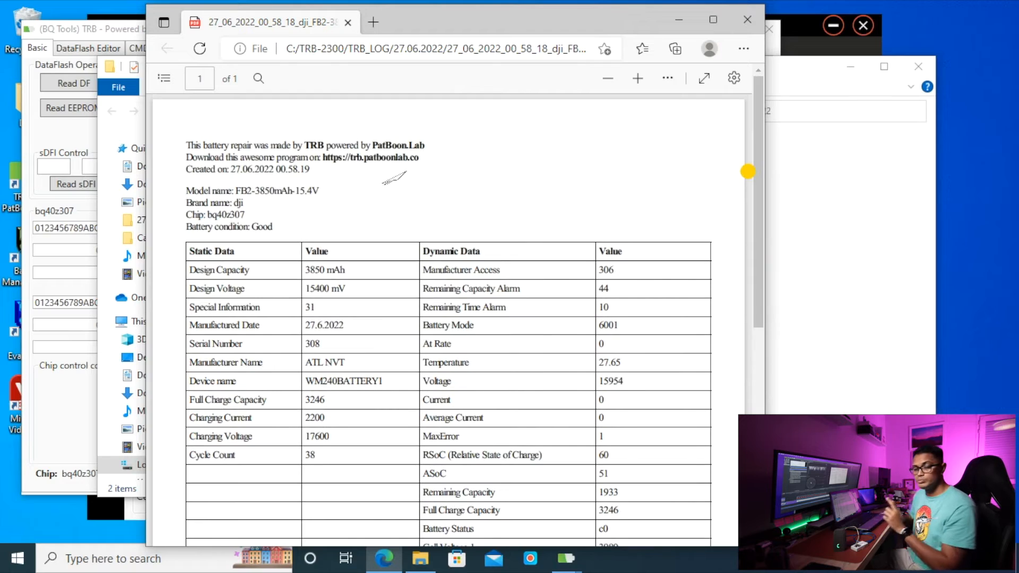
pyautogui.moveTo(767, 35)
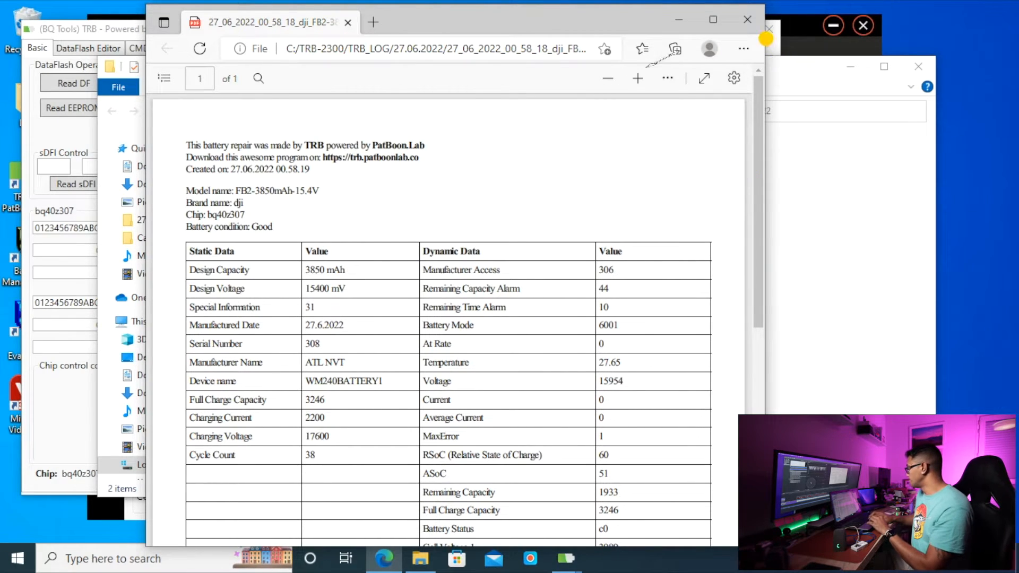
pyautogui.click(746, 20)
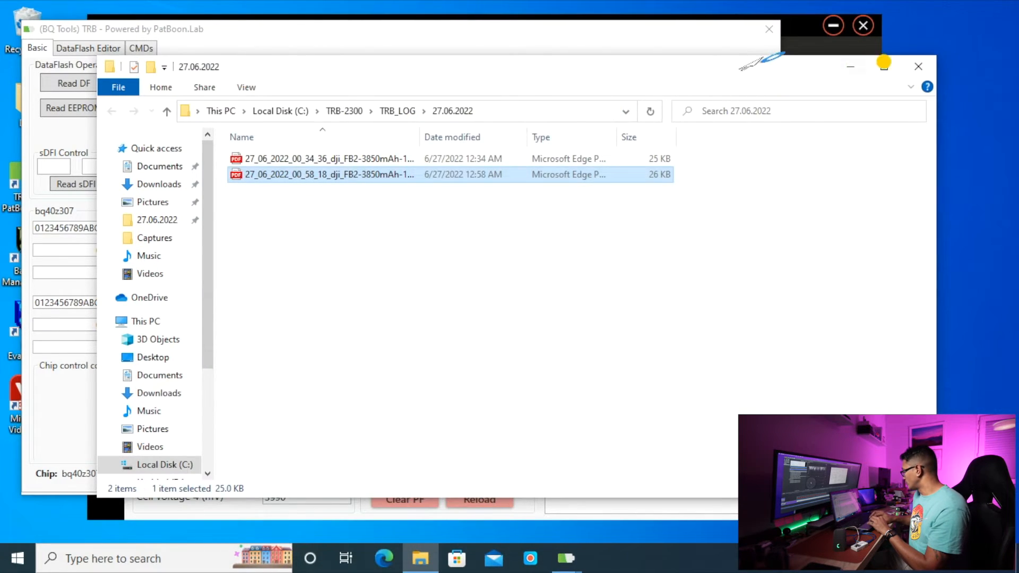